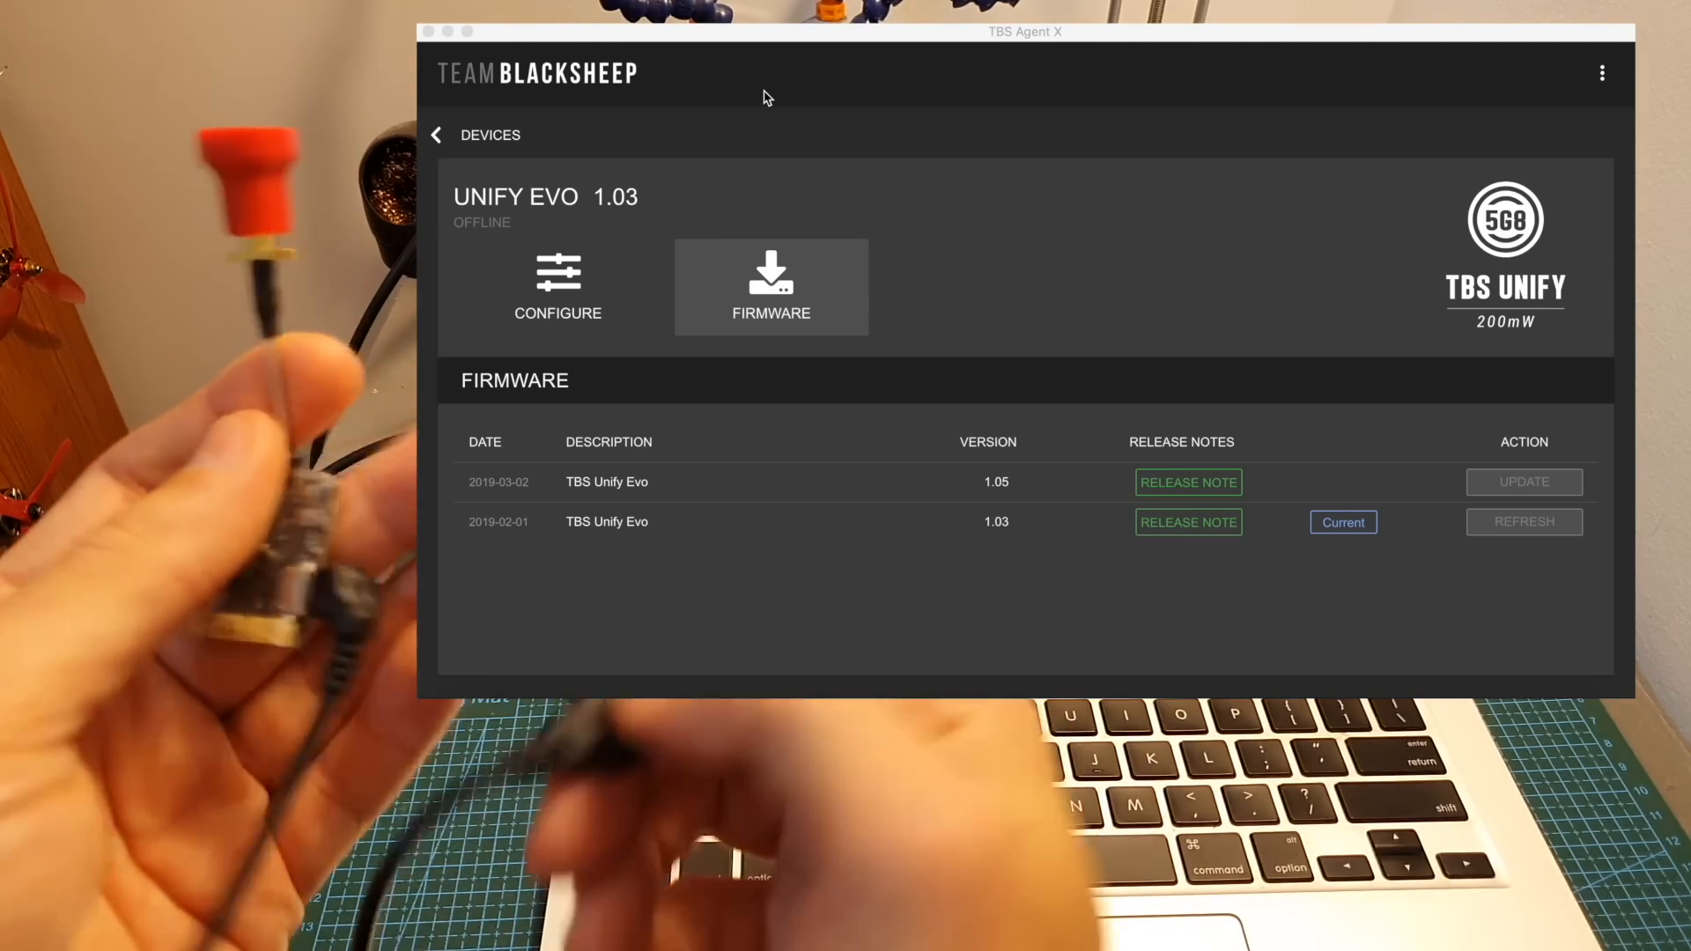
Return to the device list showing the Unify Evo and XF TX Lite
left_click(437, 134)
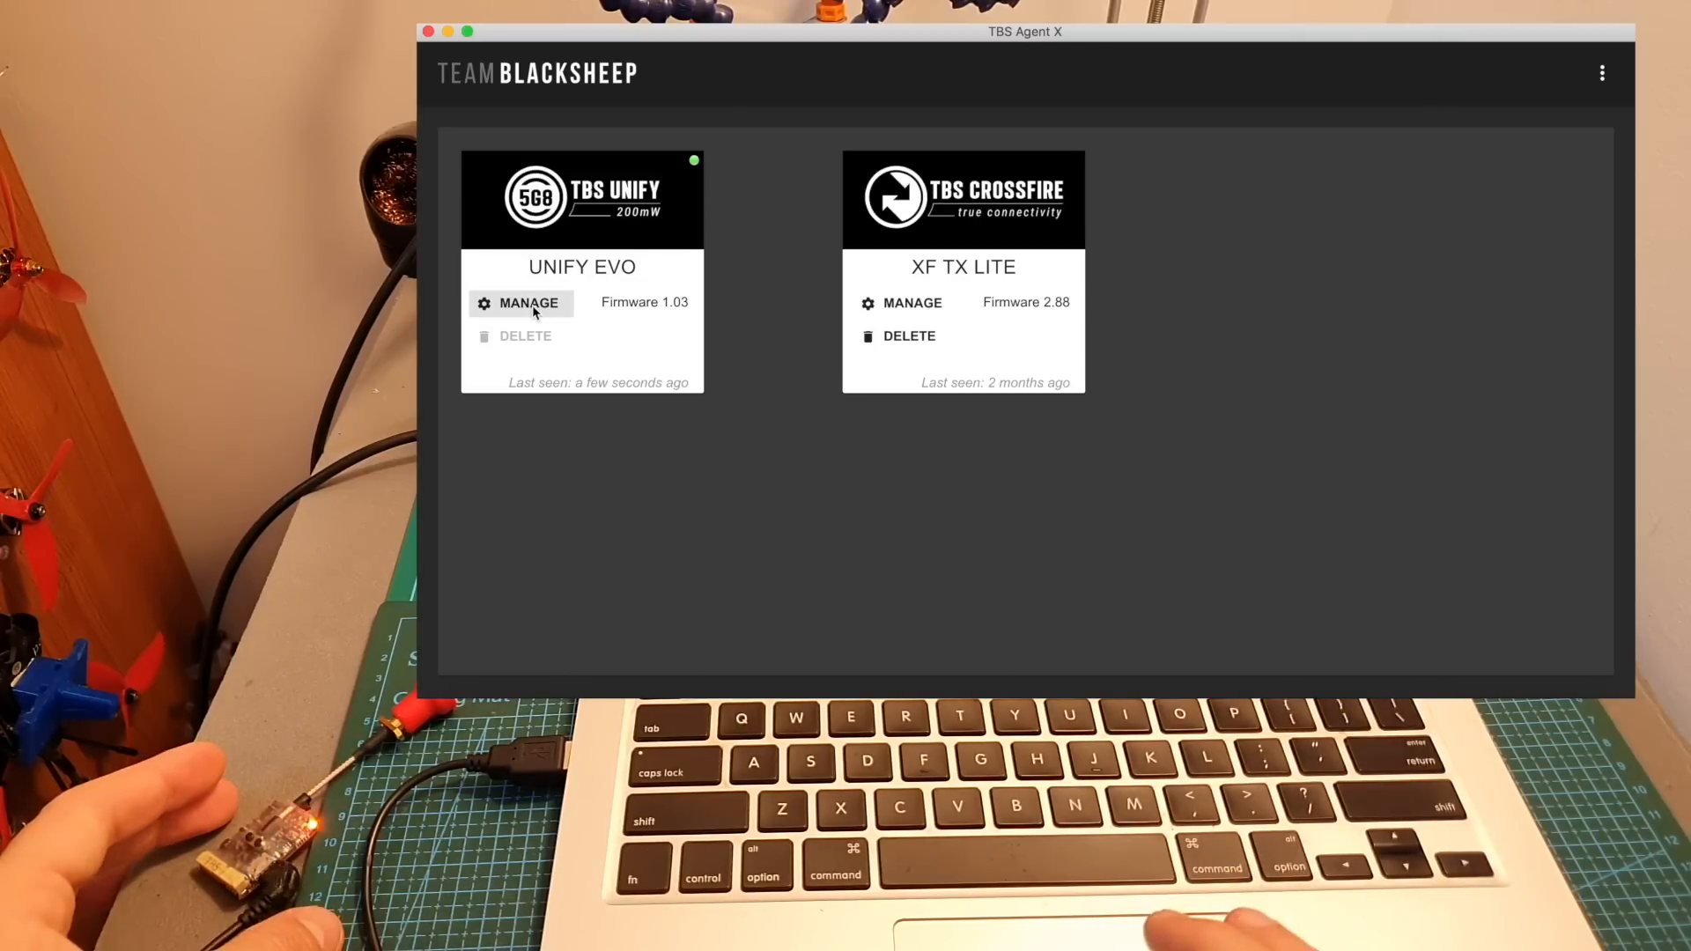
Review the Unify Evo's settings: AIR band, channel 1, 25mW, callsign TBS
left_click(521, 303)
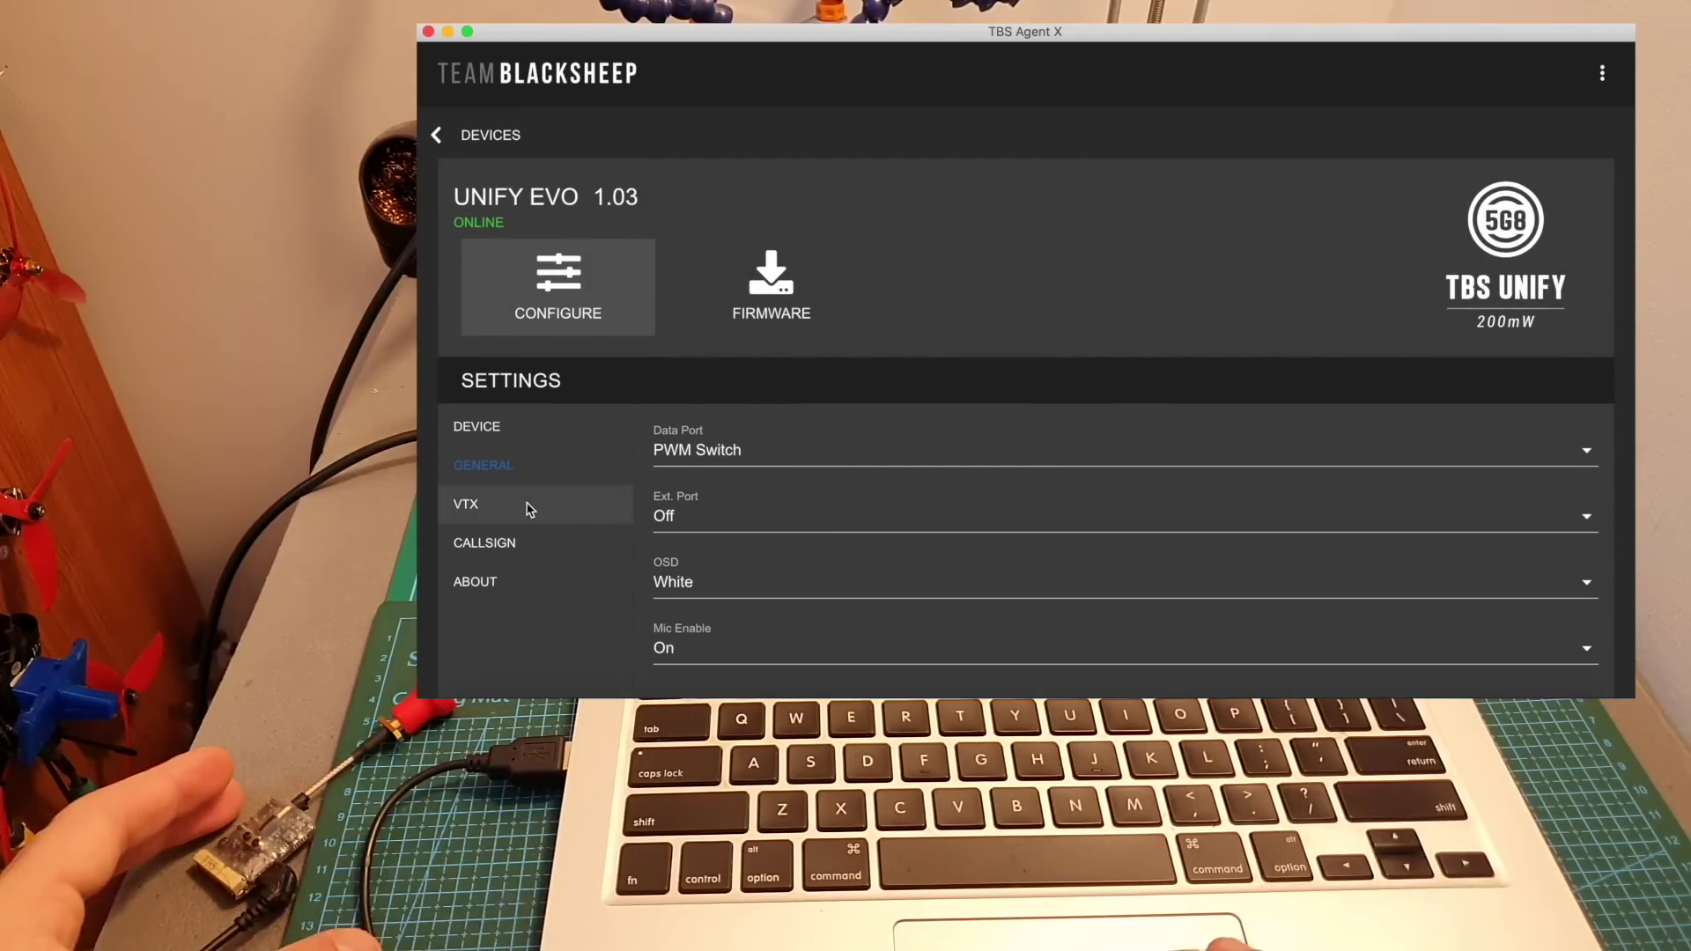
left_click(465, 503)
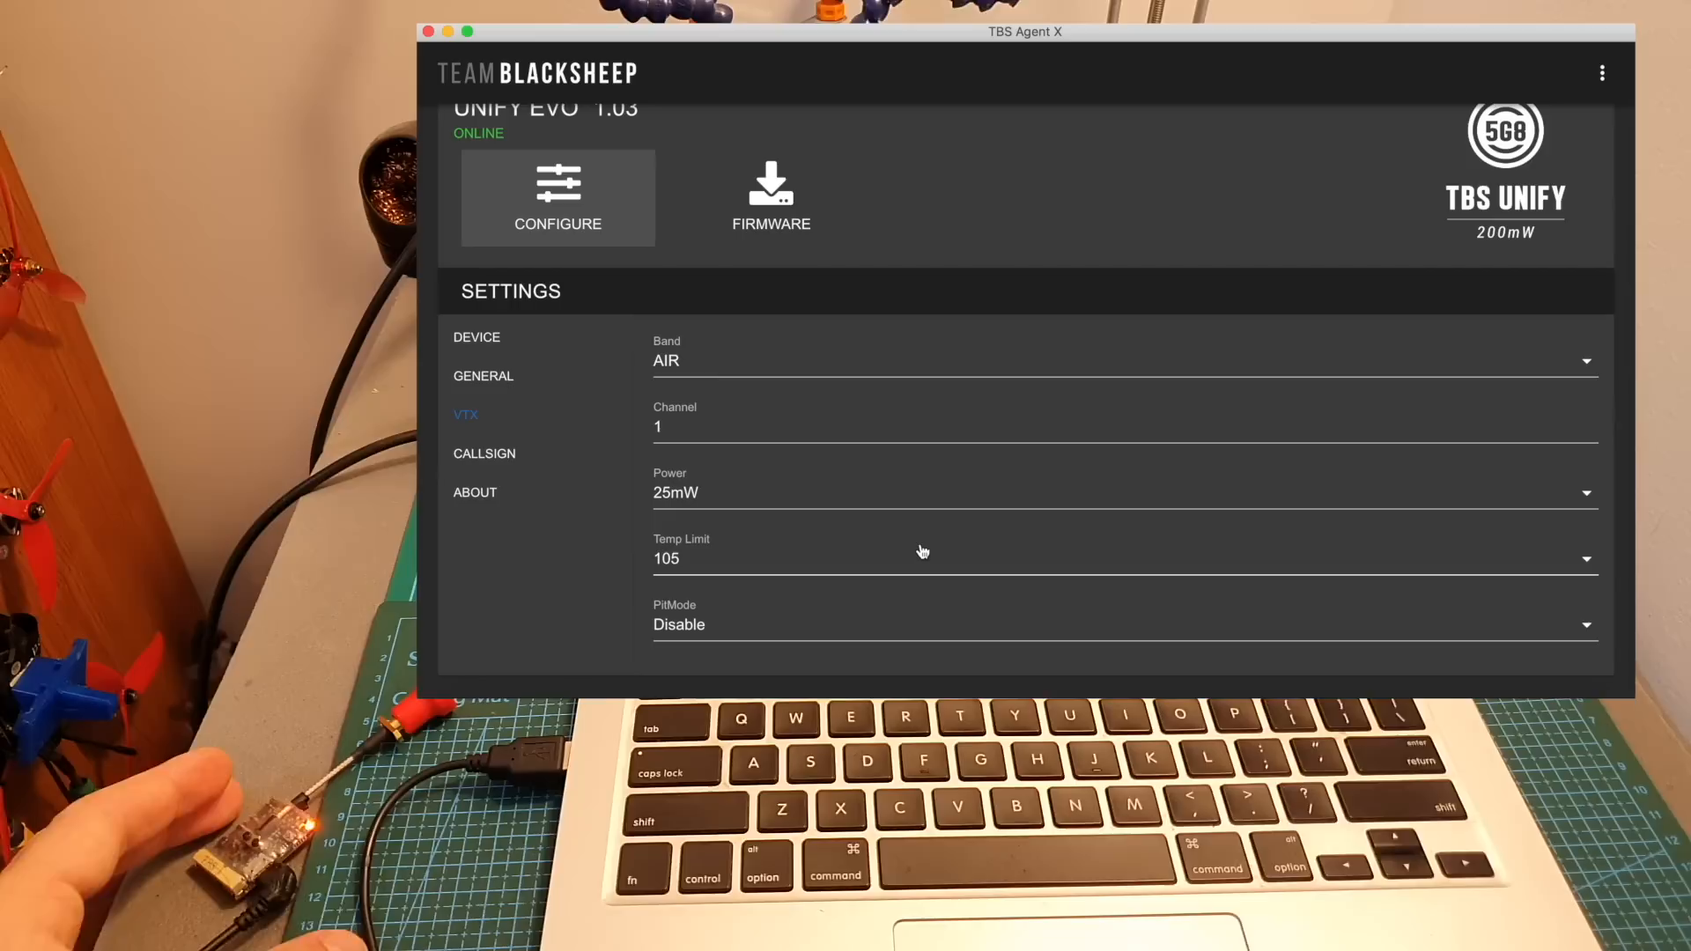
left_click(482, 454)
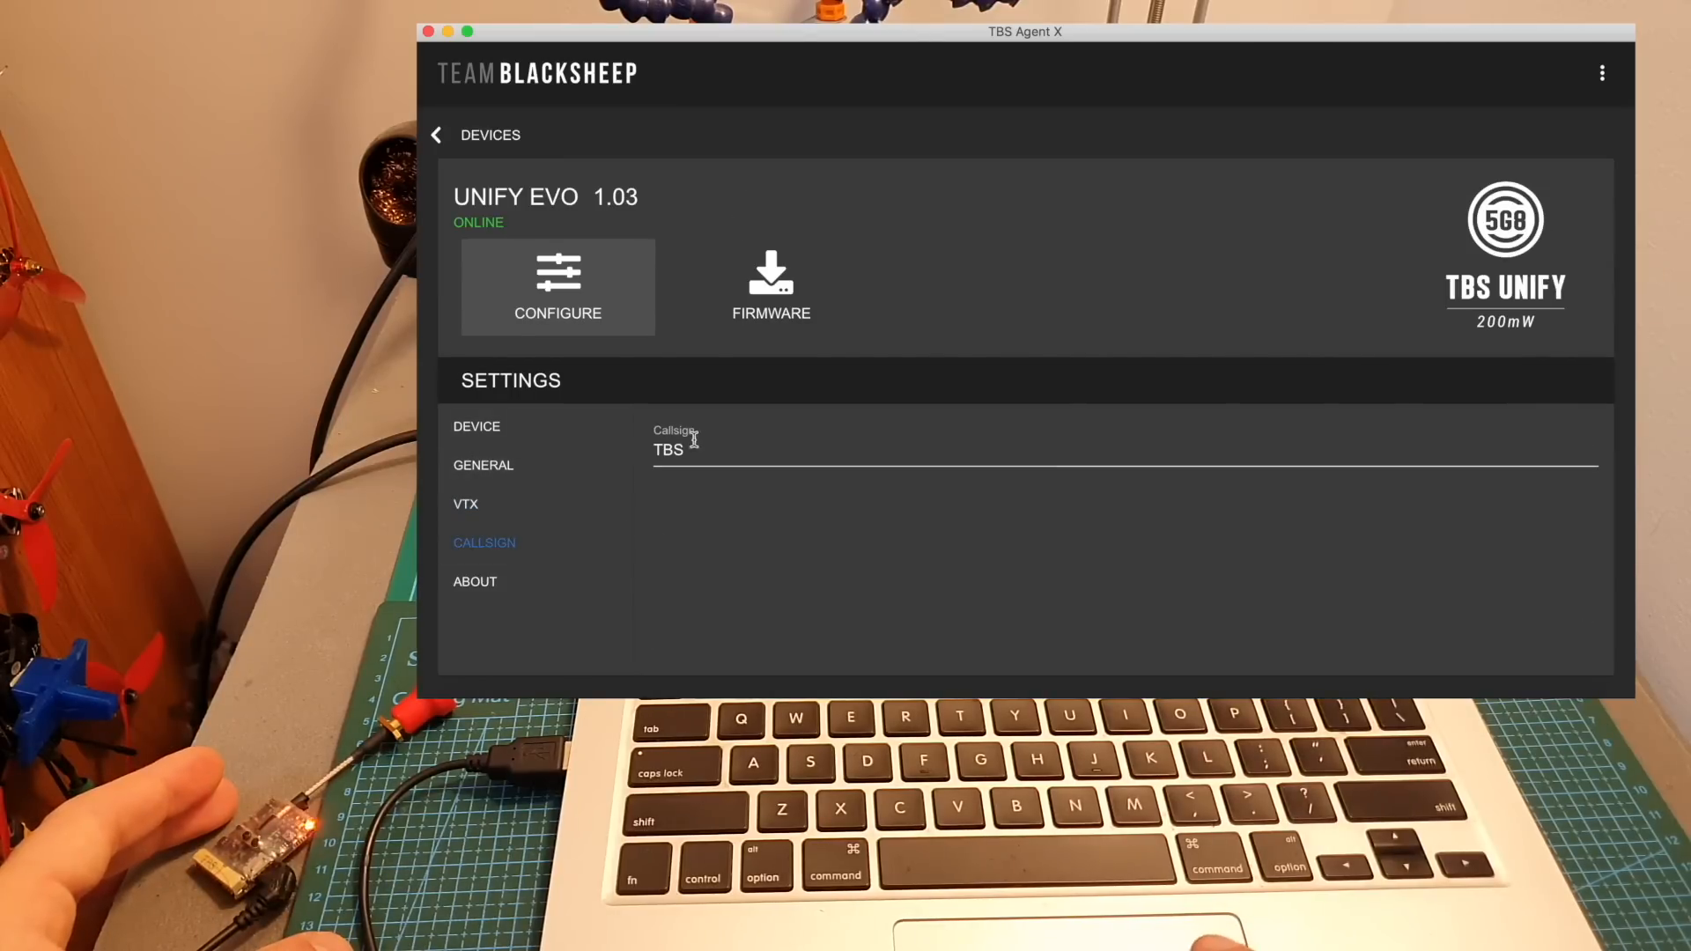
left_click(698, 451)
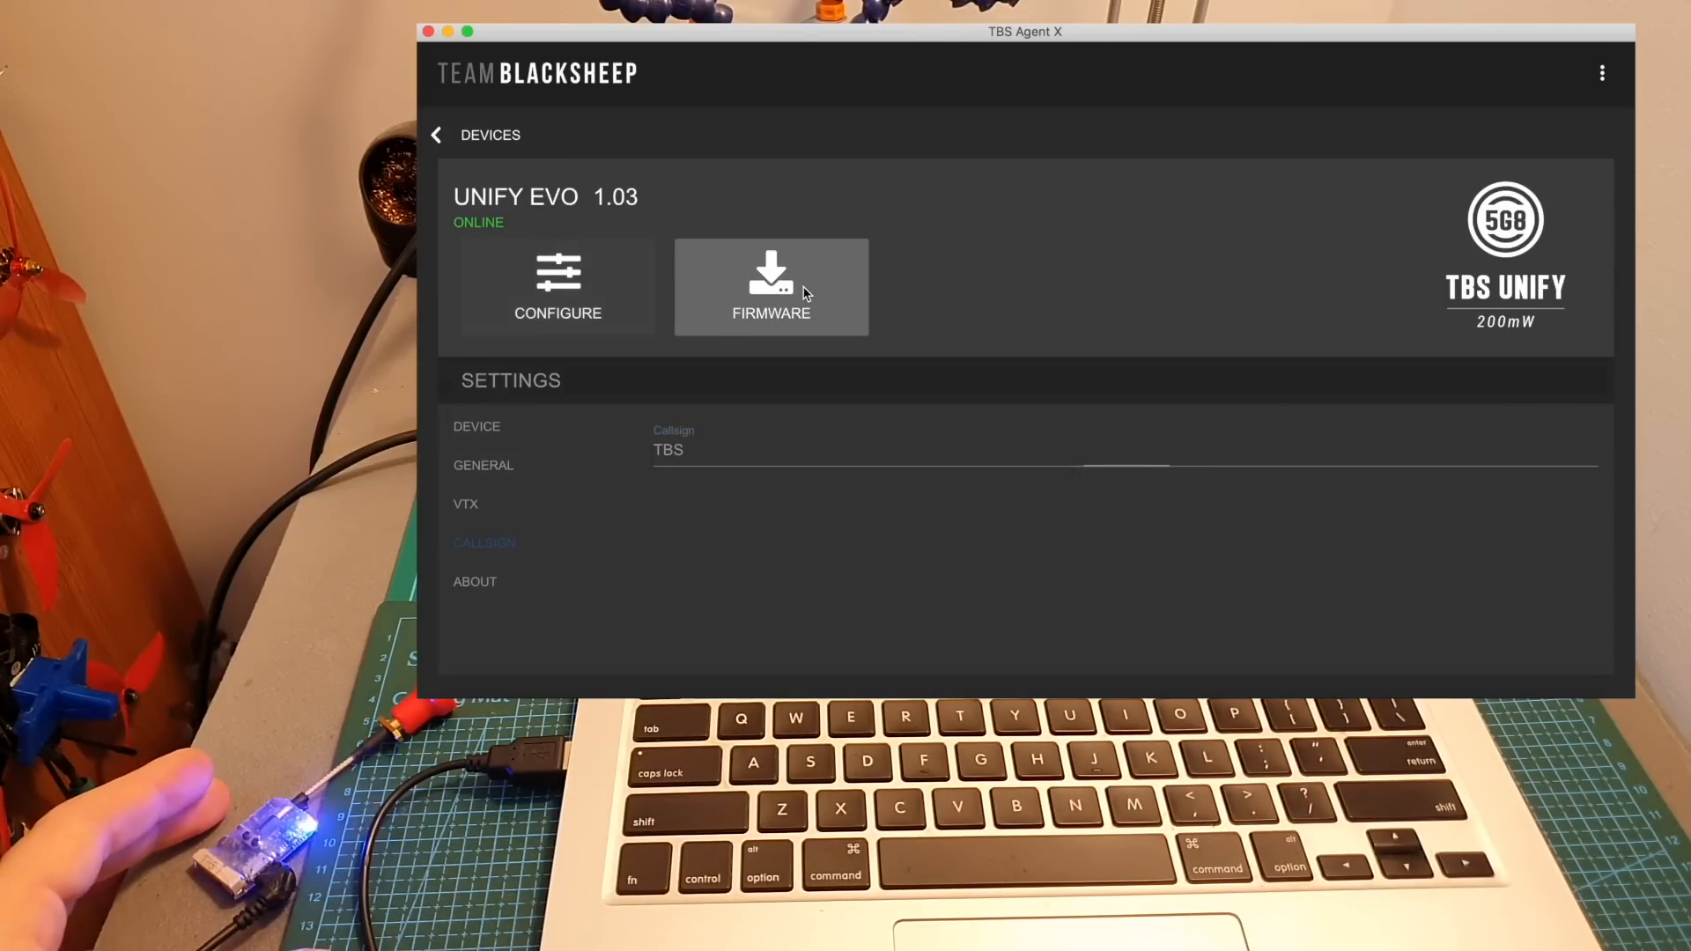
Flash the Unify Evo from firmware 1.03 to version 1.05
left_click(771, 285)
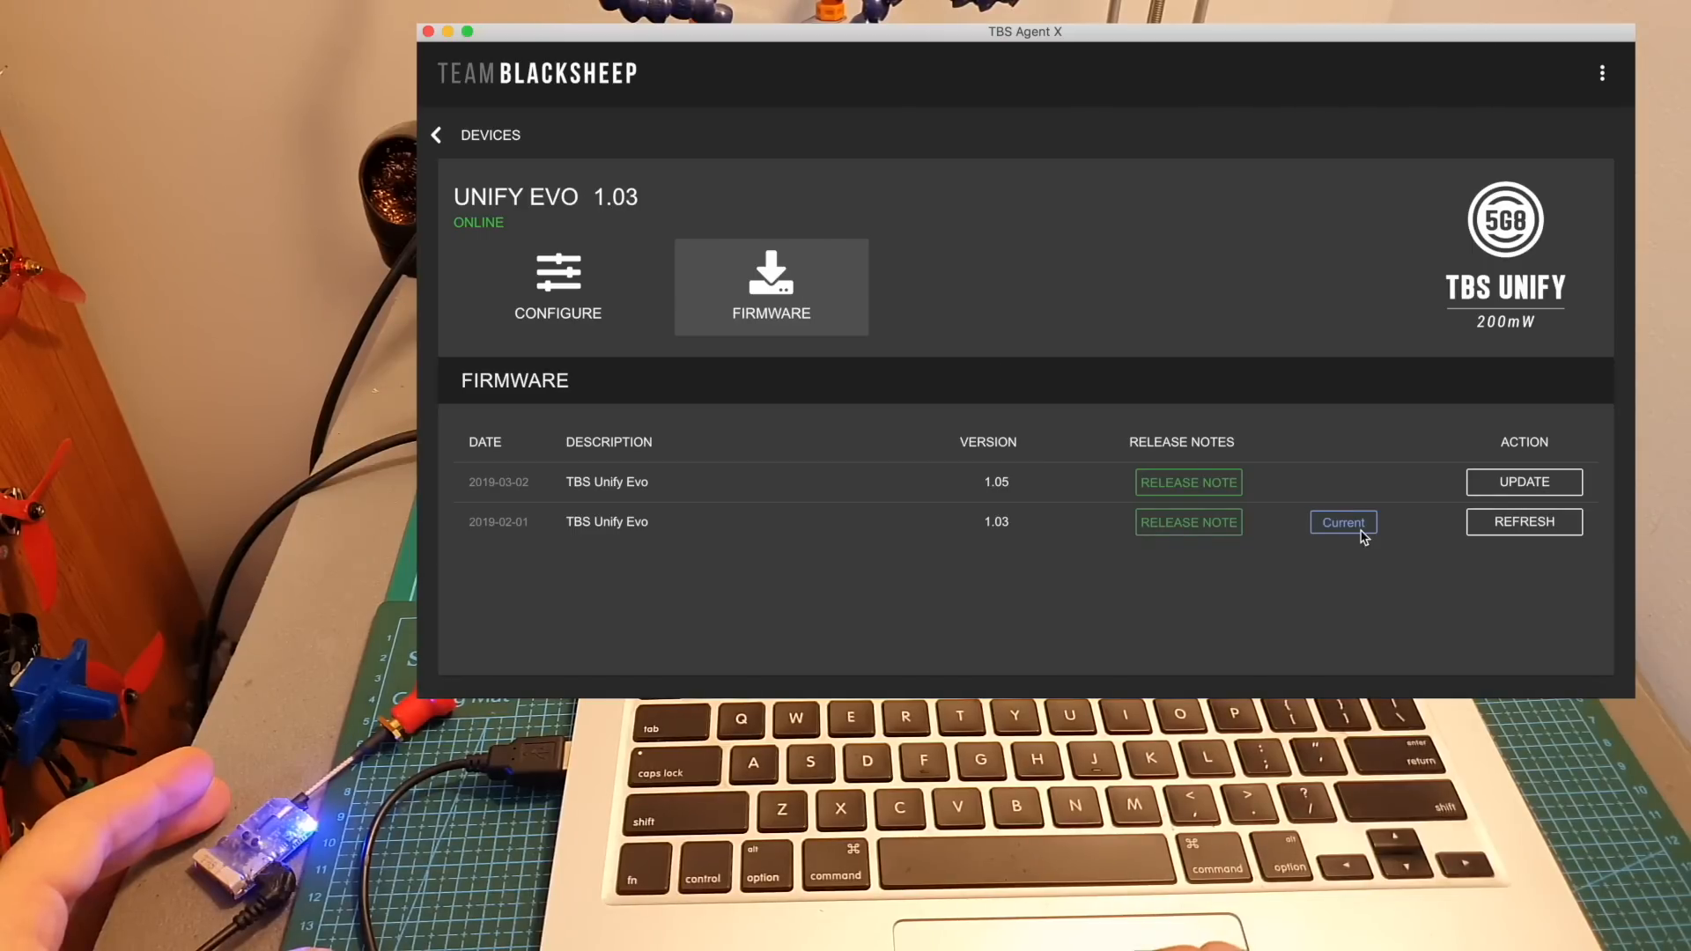
mouse_move(981, 527)
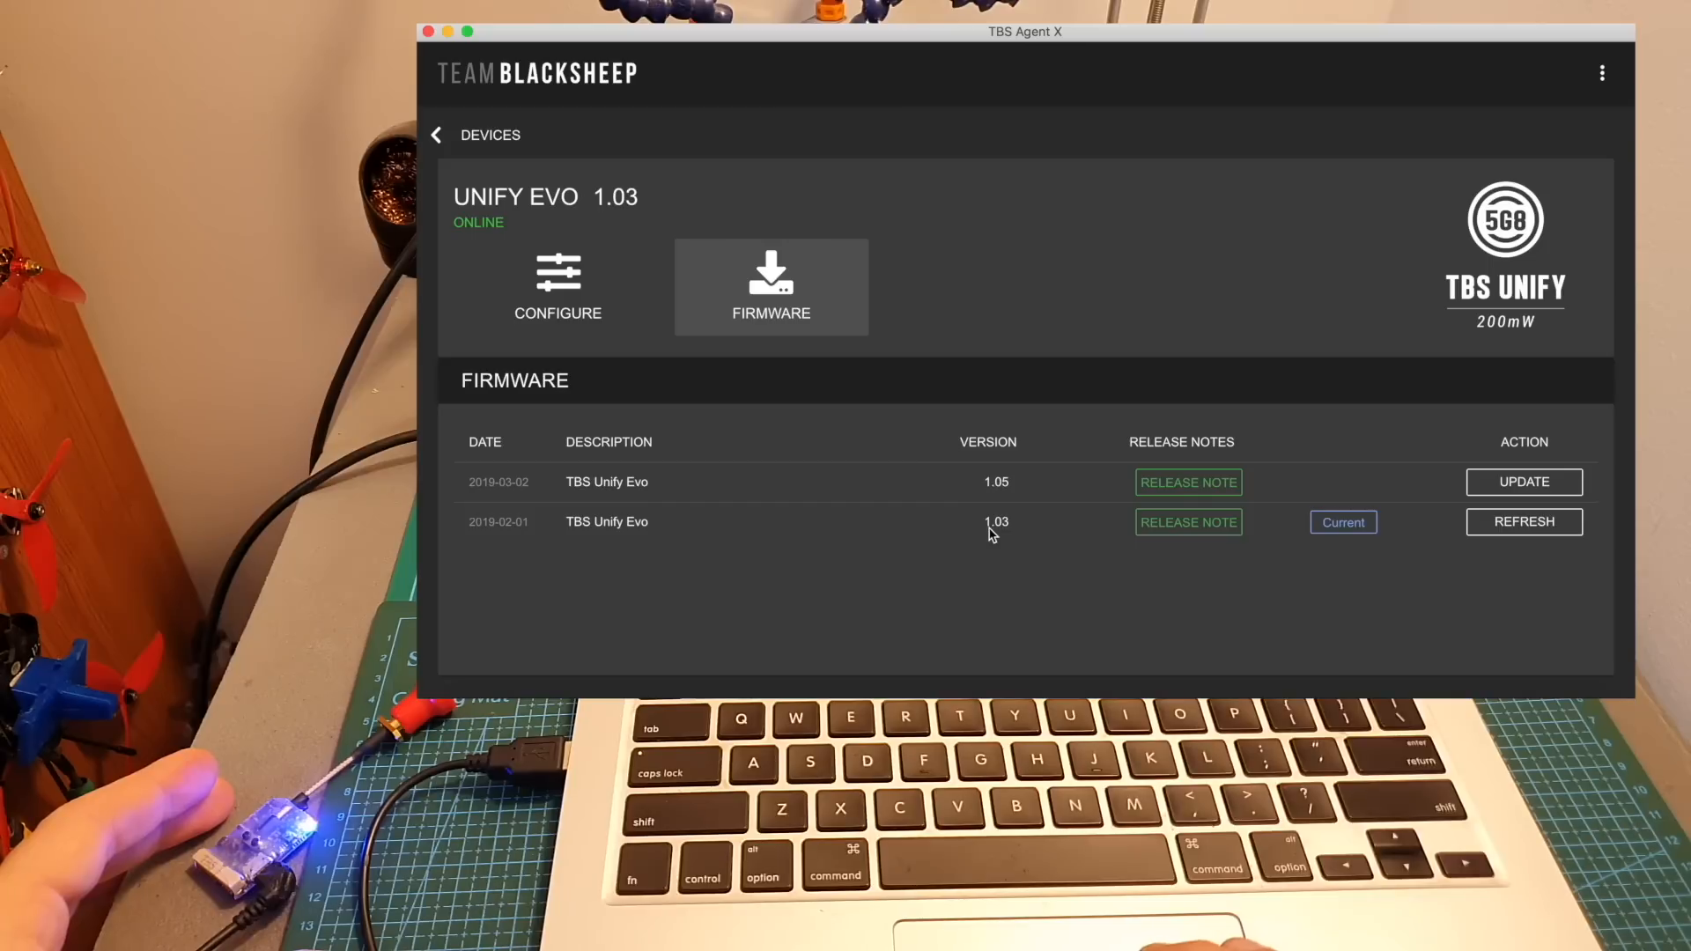
mouse_move(1538, 496)
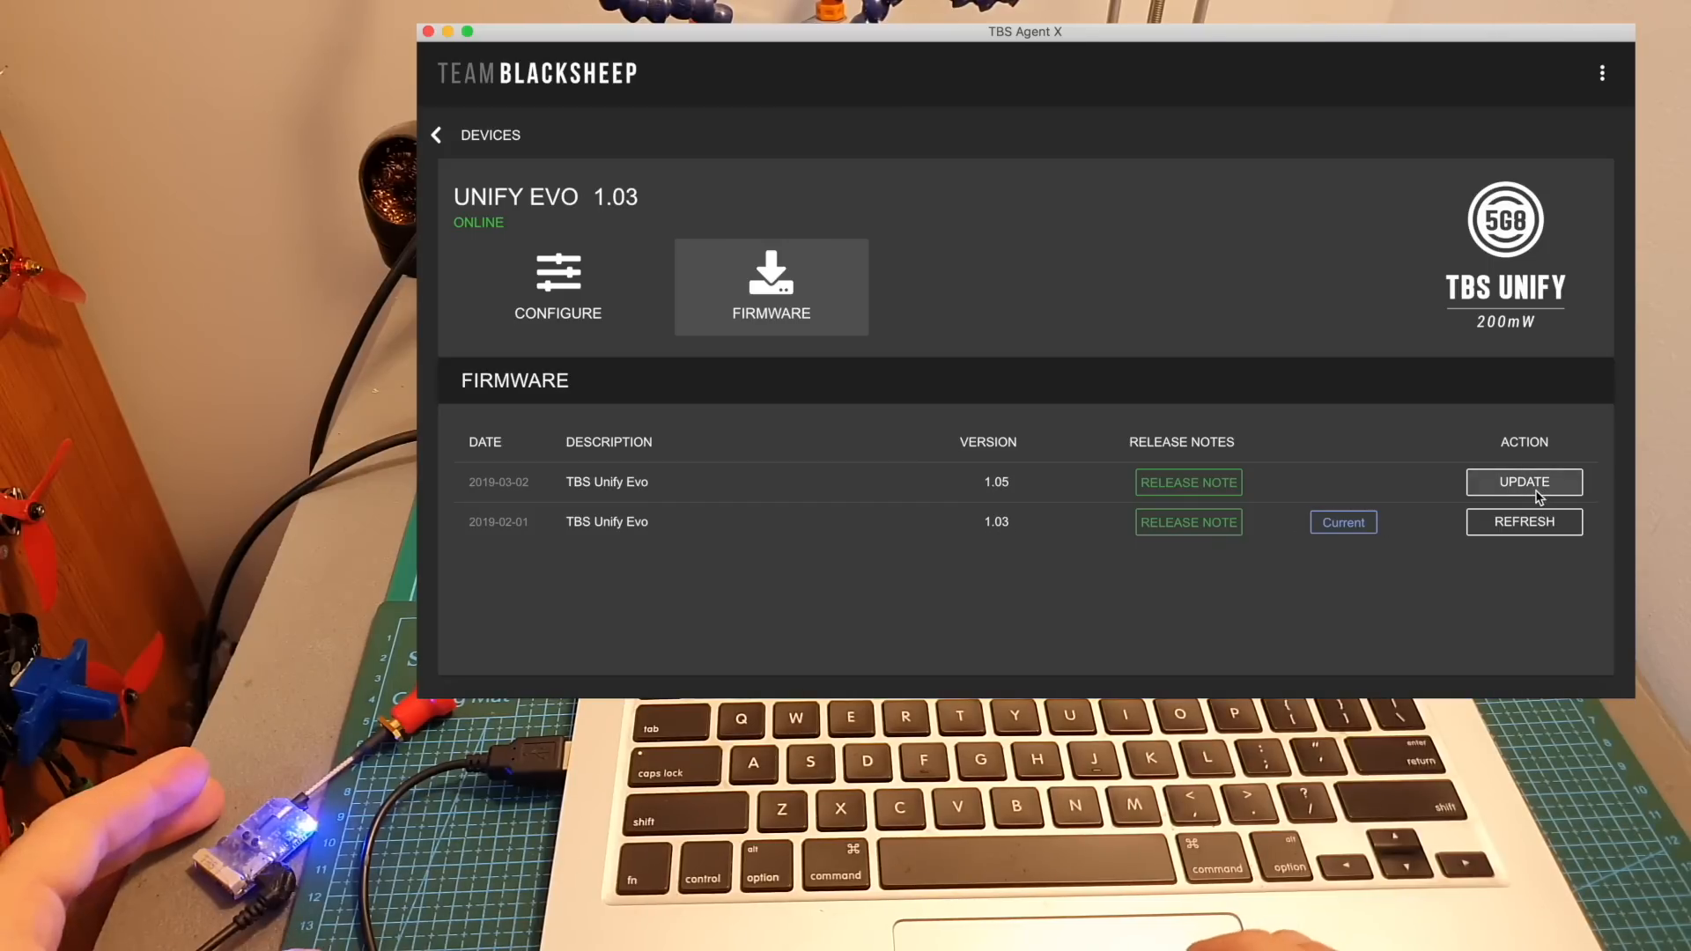
left_click(1523, 481)
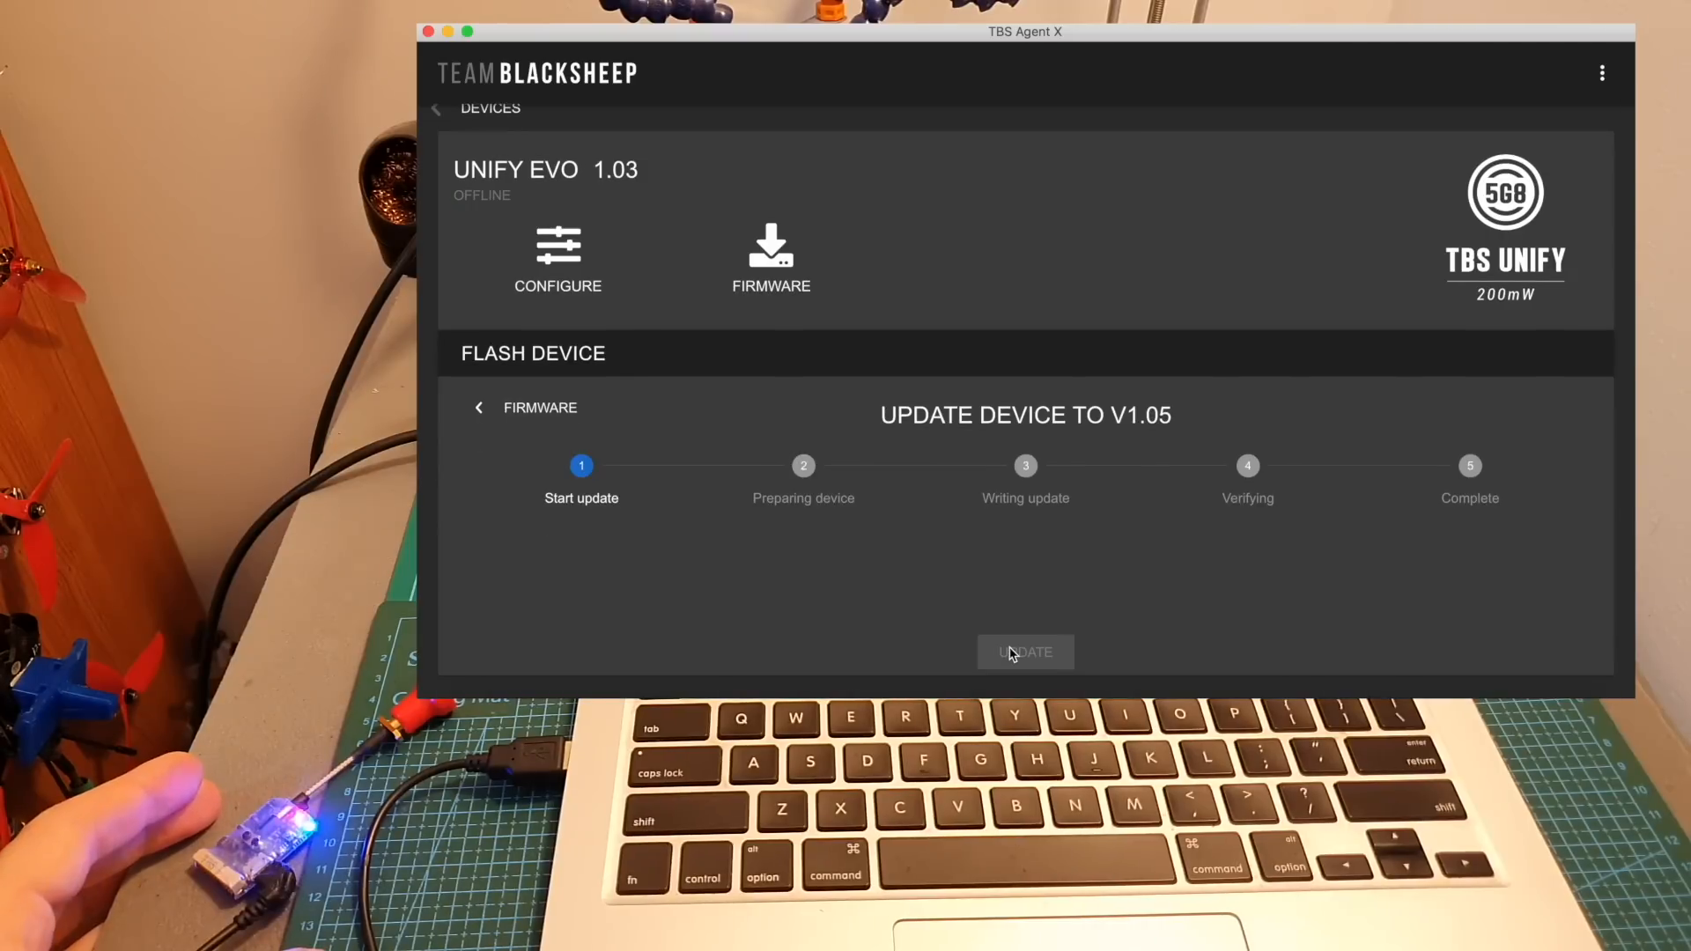
left_click(1025, 652)
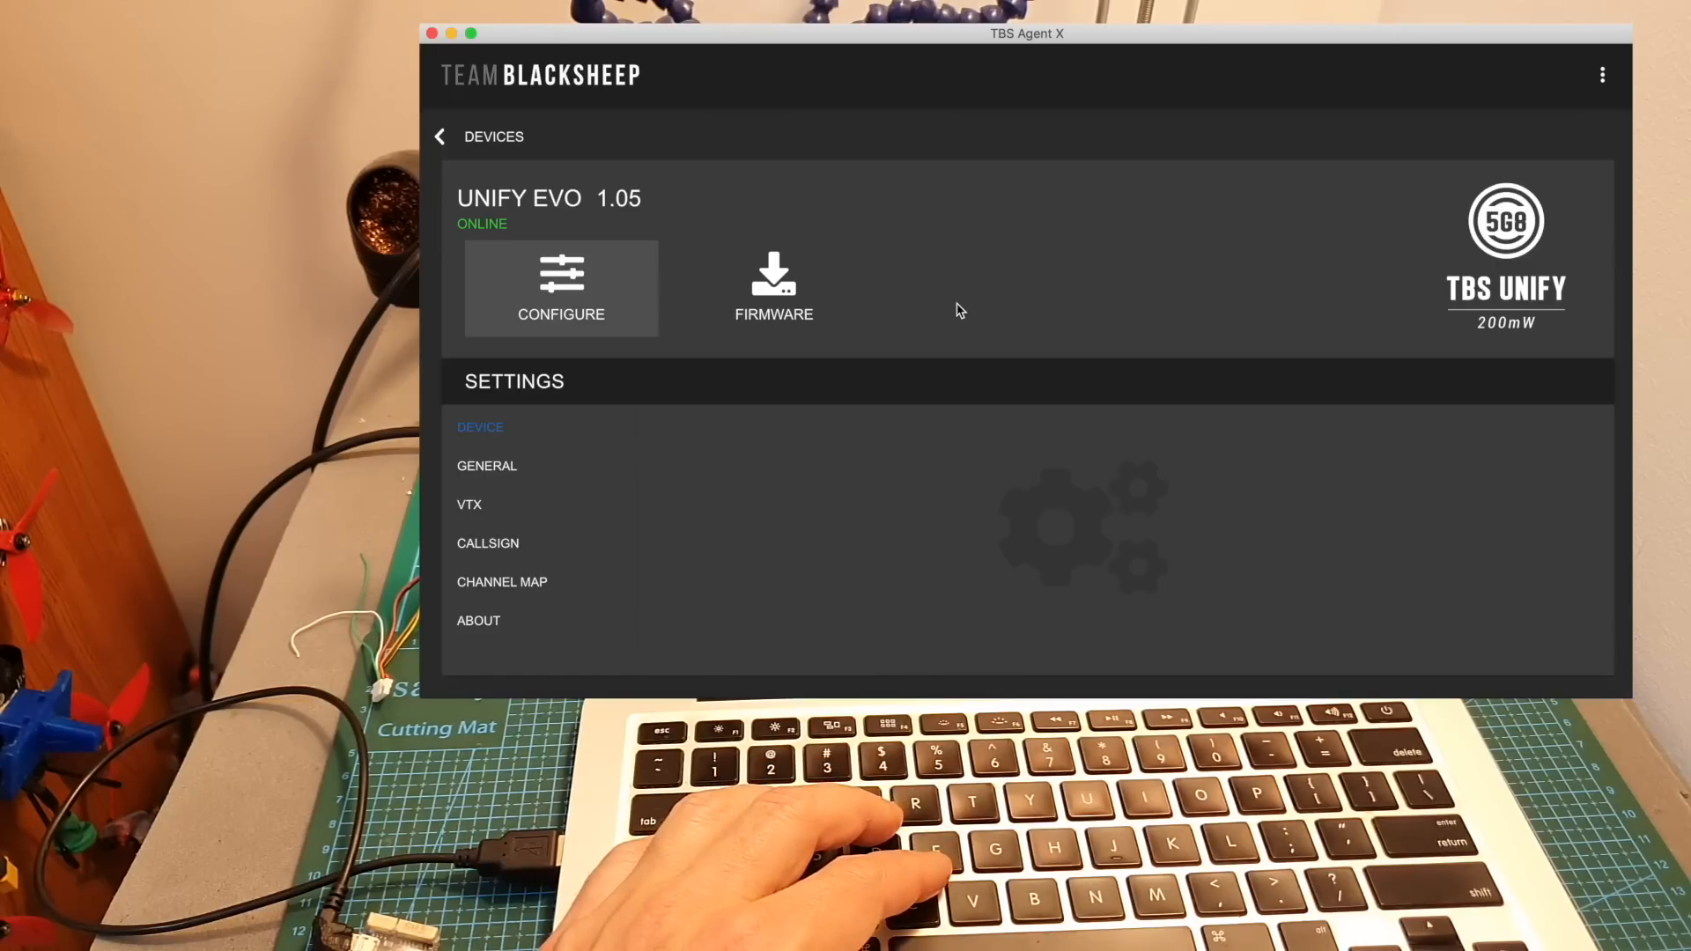
mouse_move(518, 402)
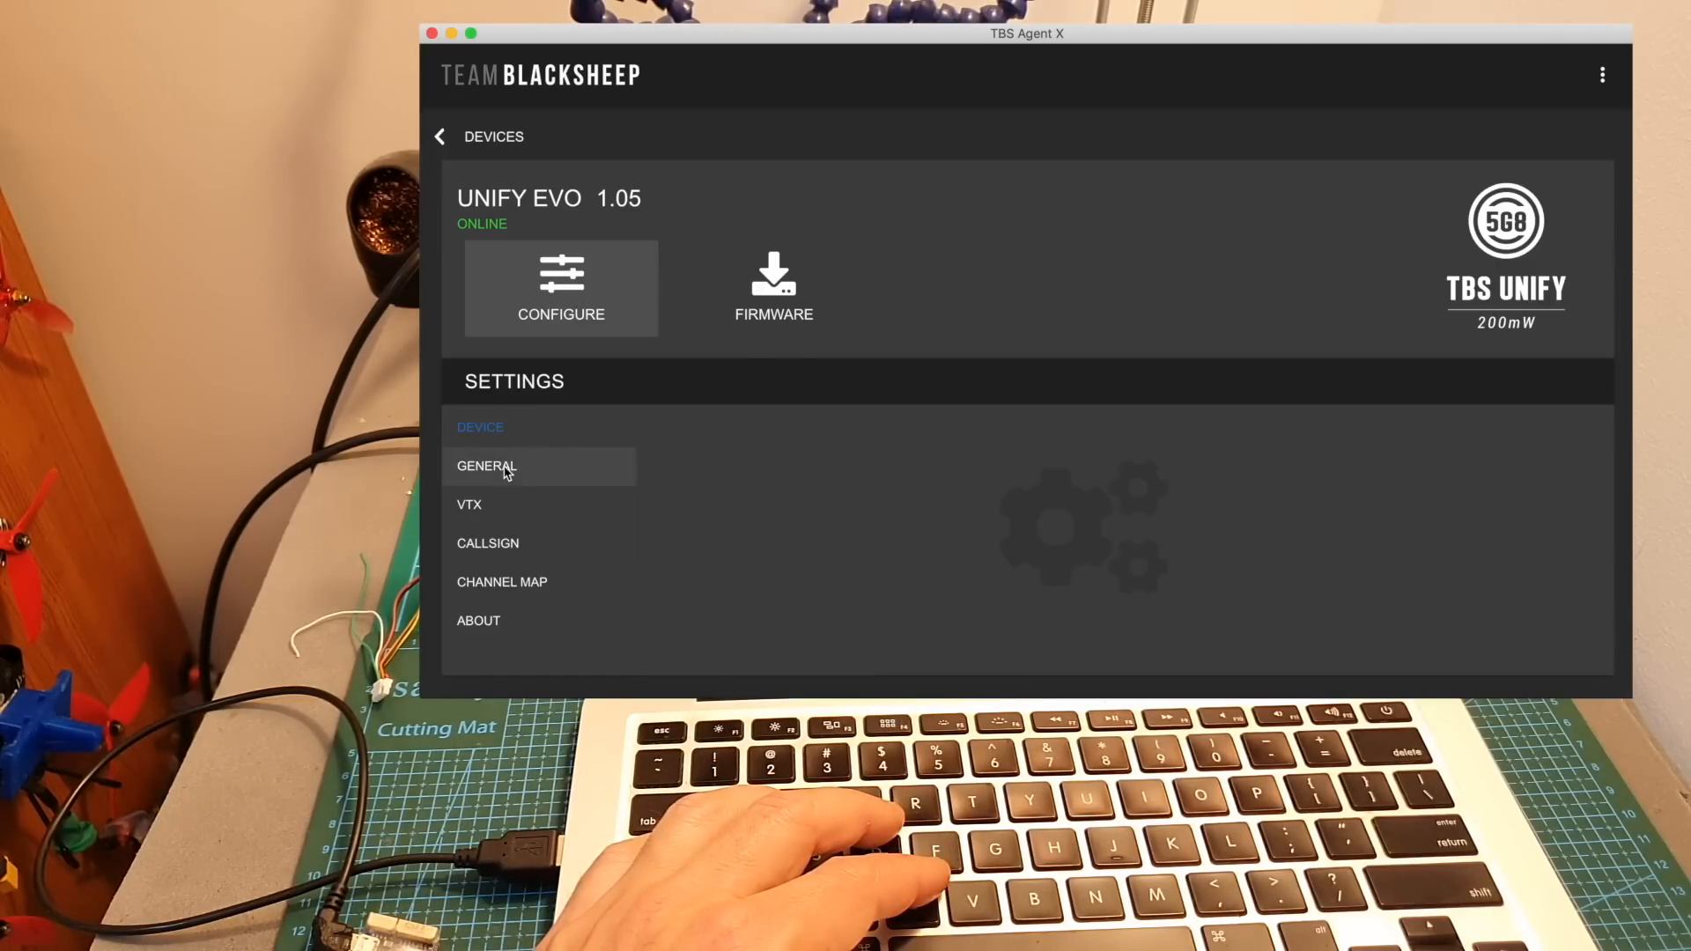
View the 1.05 general settings: PWM Switch data port, OSD level 5, mic on
left_click(500, 467)
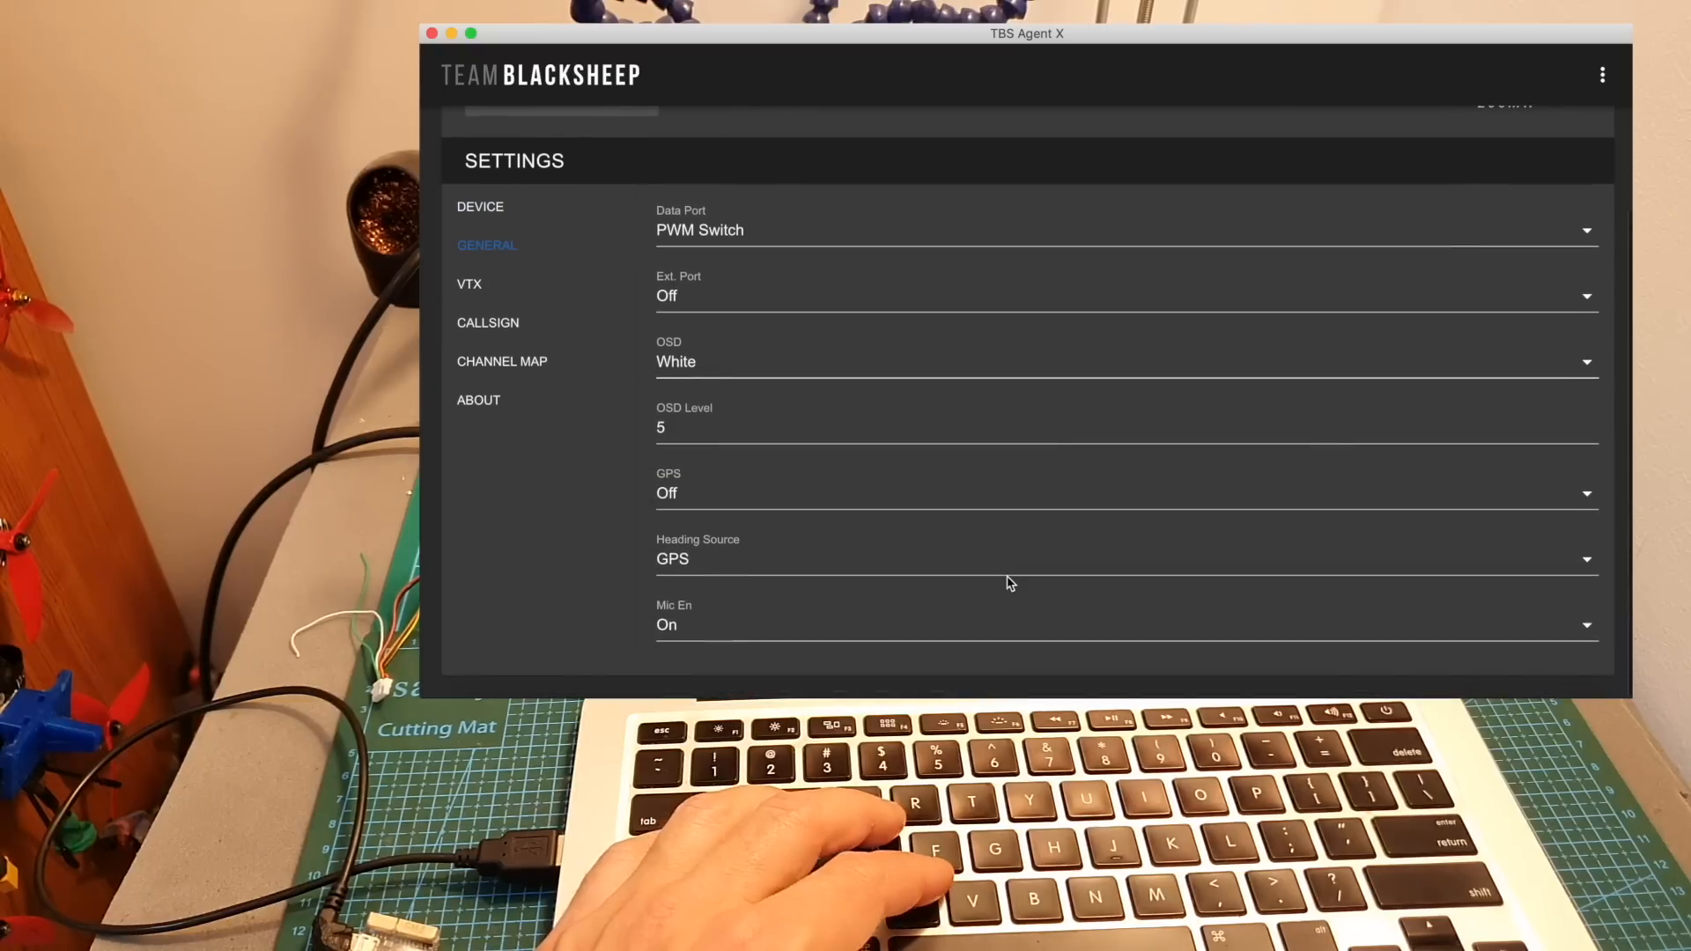
mouse_move(646, 486)
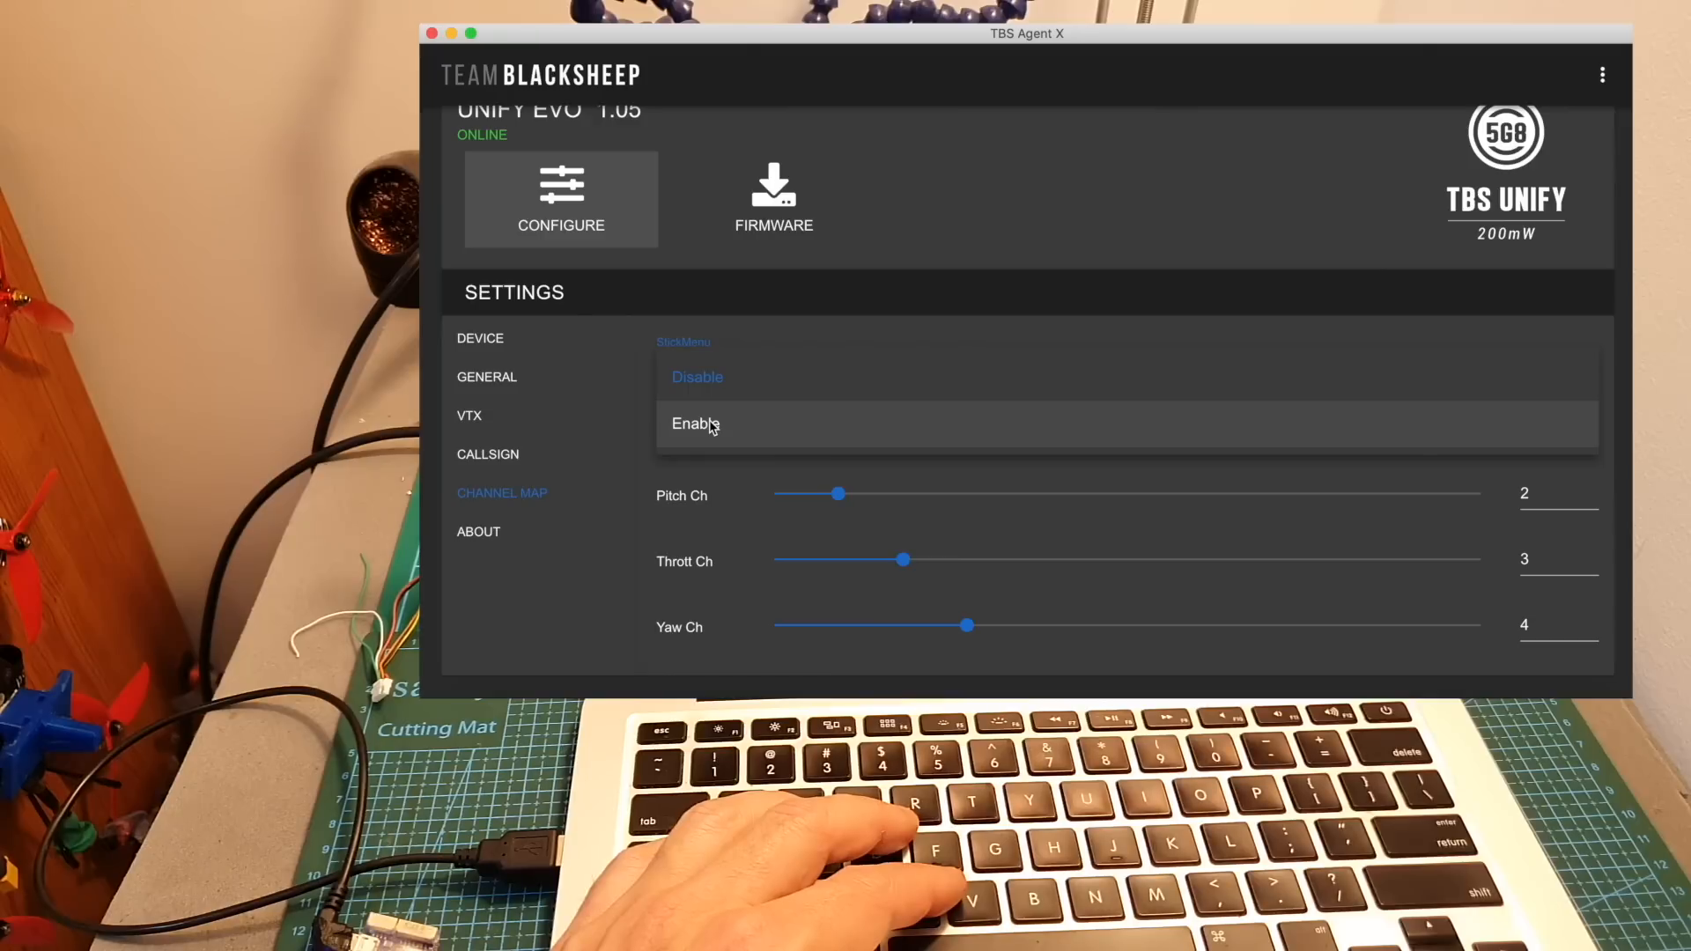
mouse_move(733, 346)
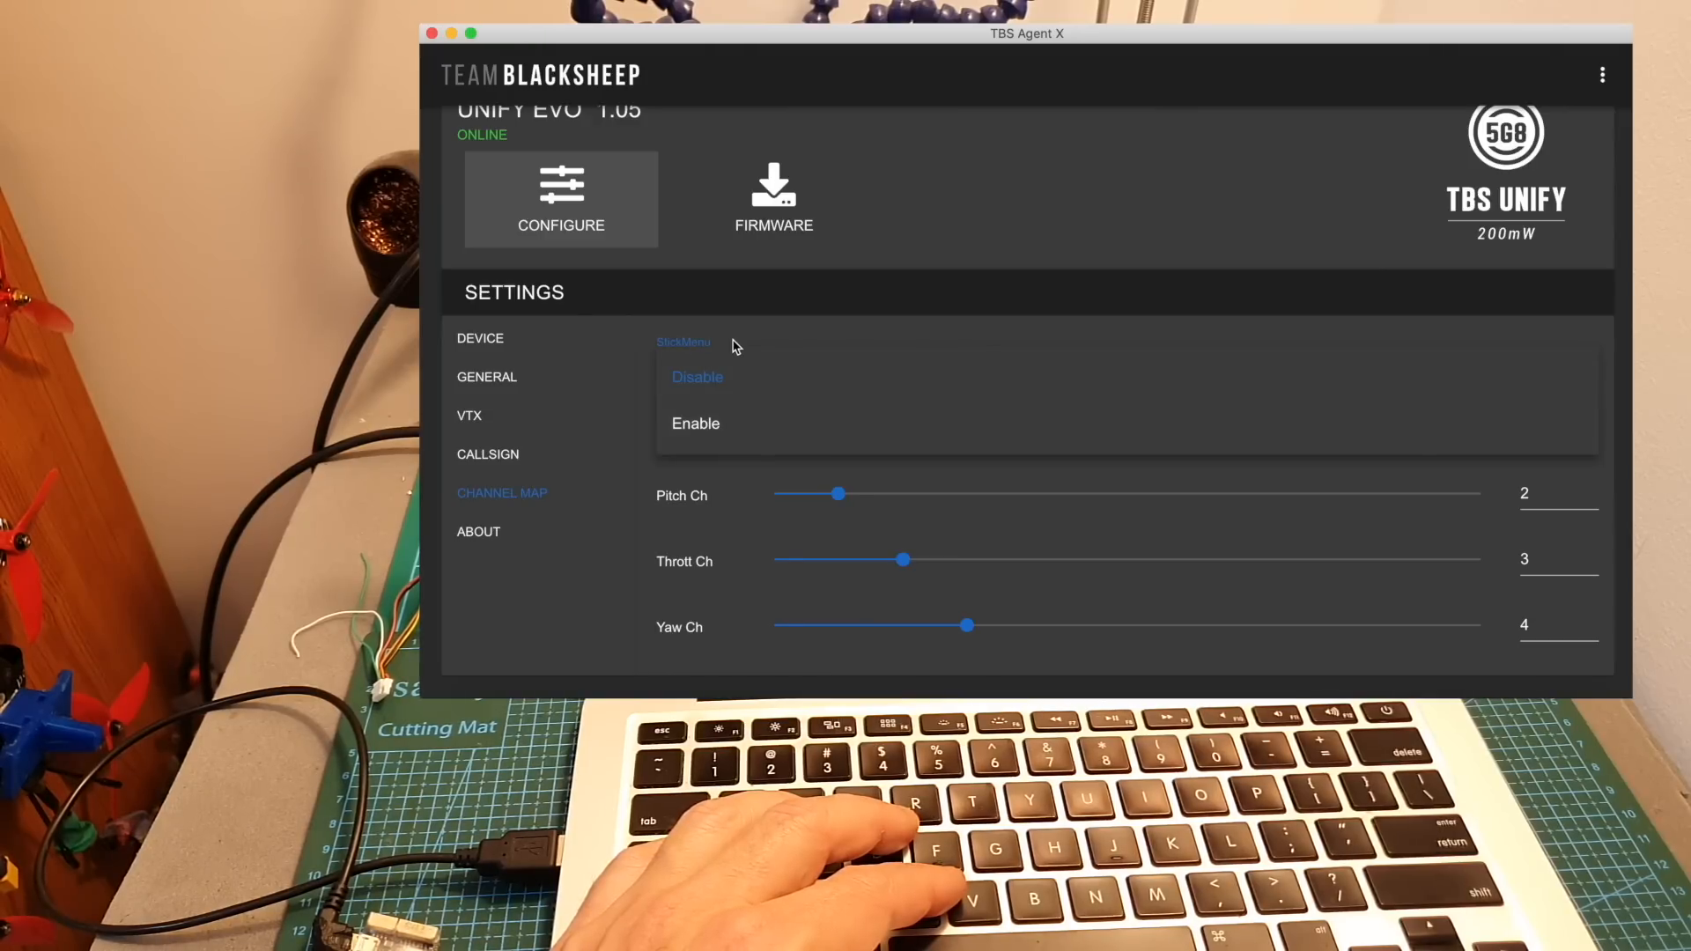
Keep StickMenu on Disable in the new Channel Map settings
left_click(698, 377)
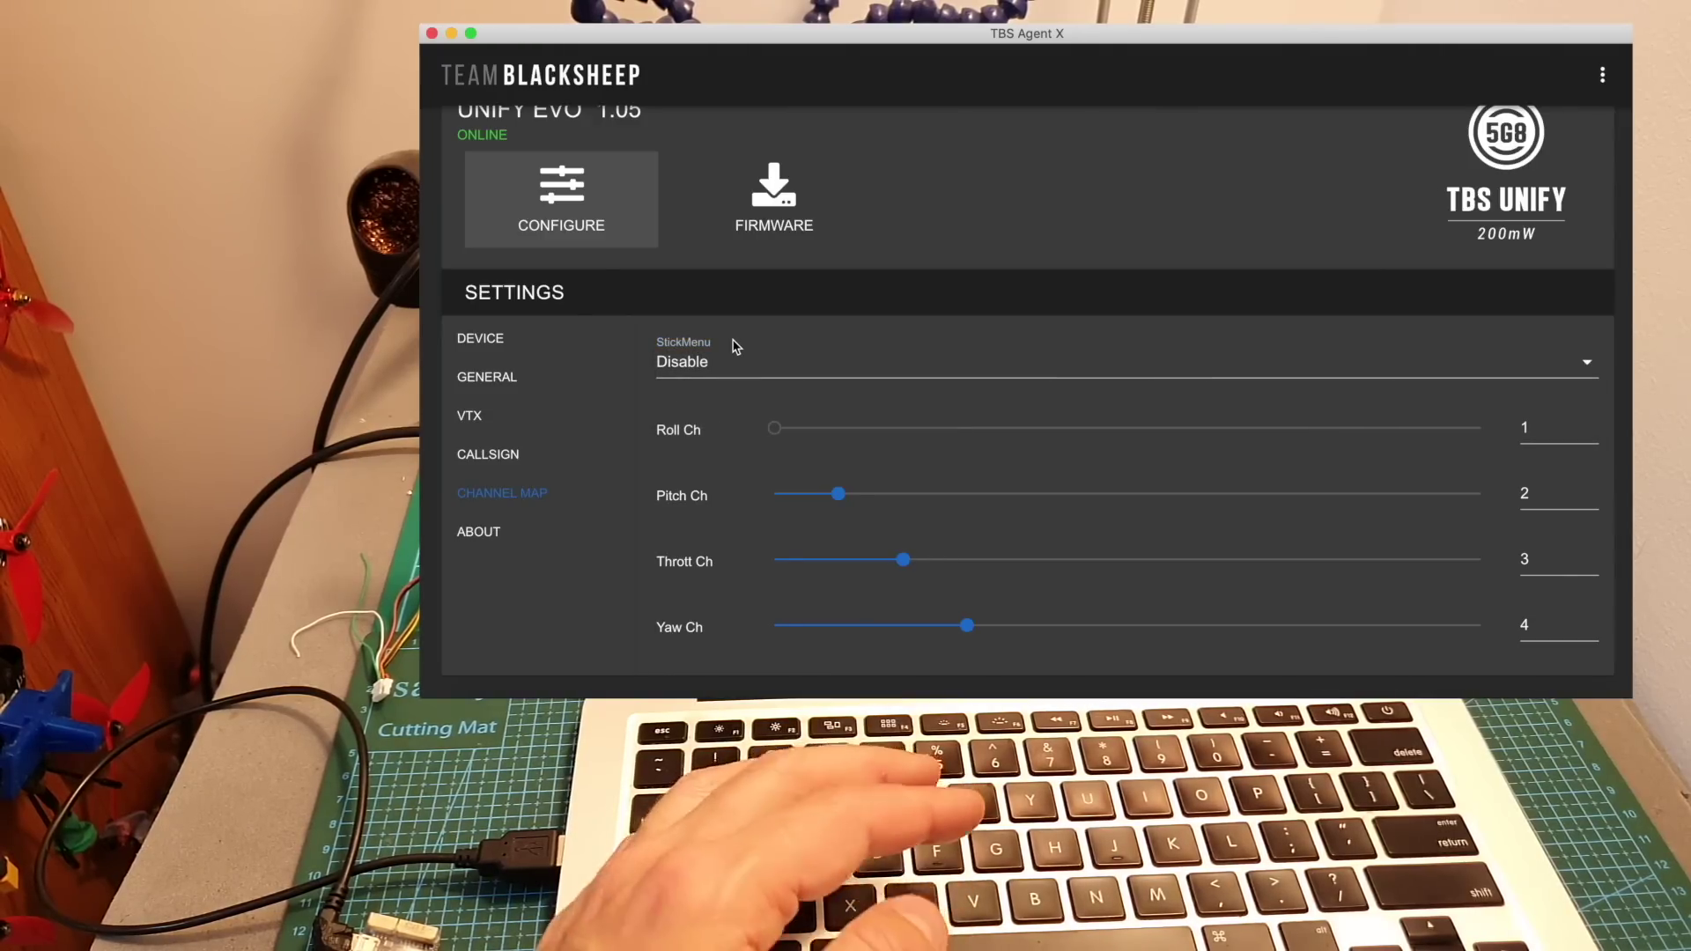